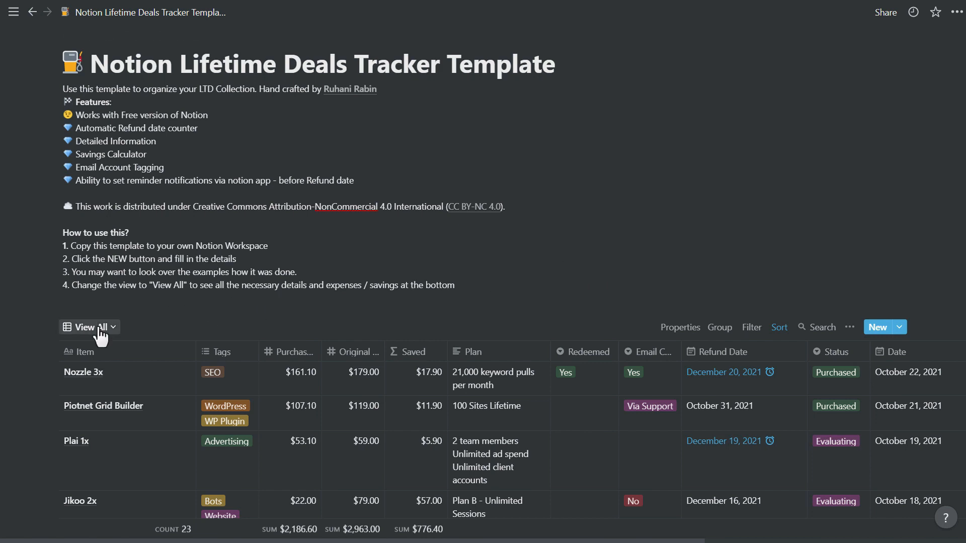
Show the Lifetime Deals Tracker database as a Gallery of deal cards and browse them.
left_click(89, 327)
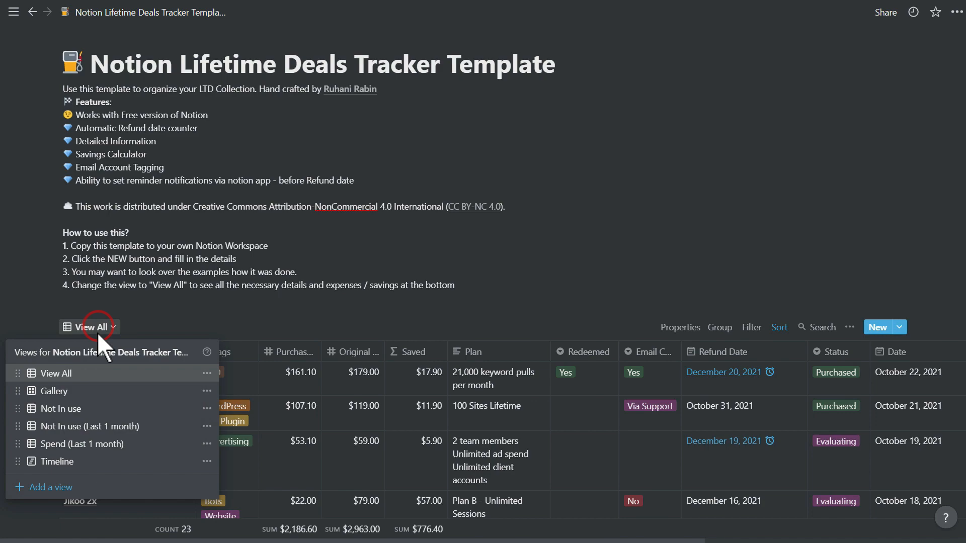
left_click(54, 390)
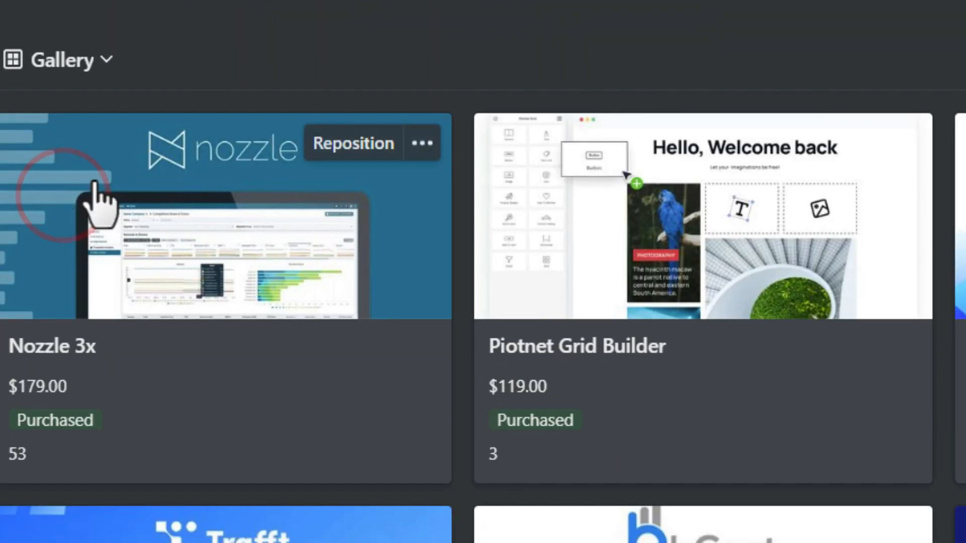
scroll("down", 3)
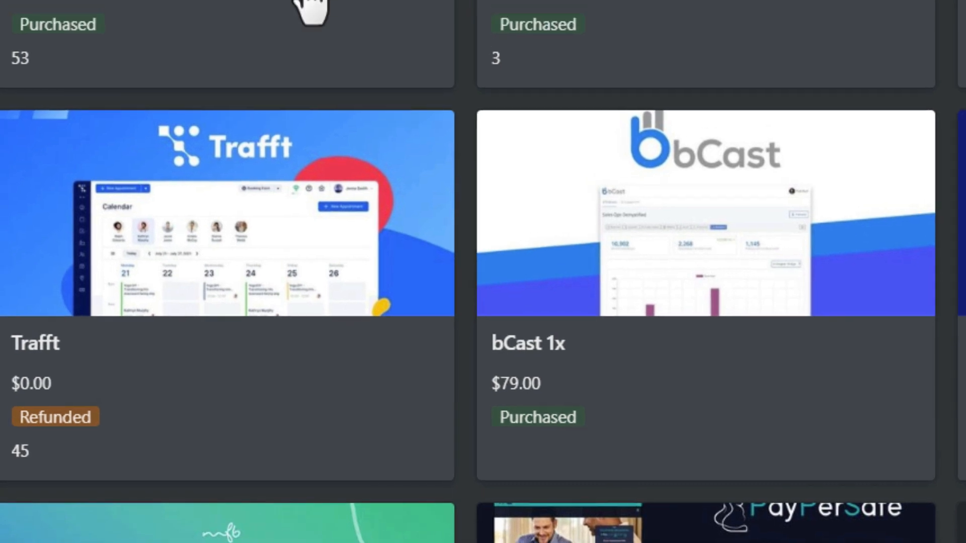
scroll("up", 3)
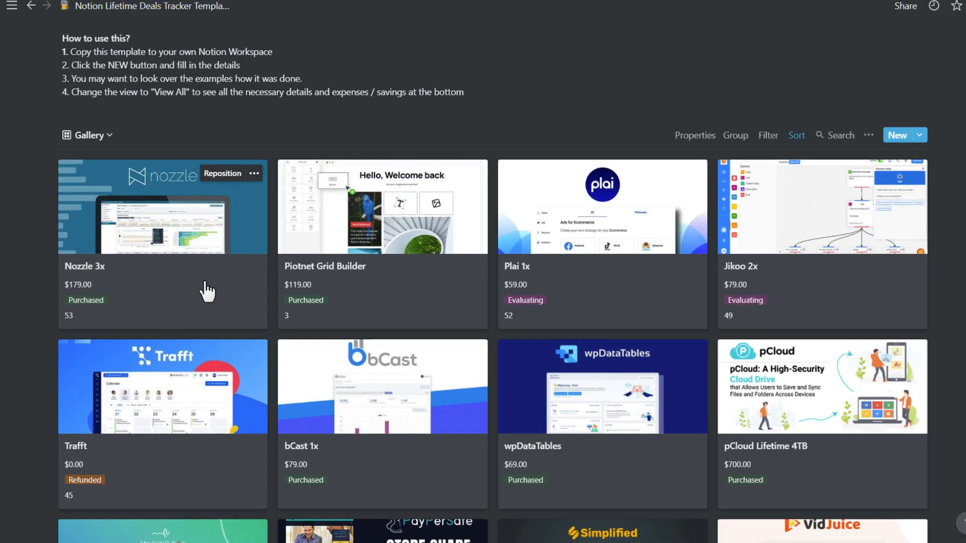
Return to the View All table of 23 deals and check the Source column.
left_click(99, 137)
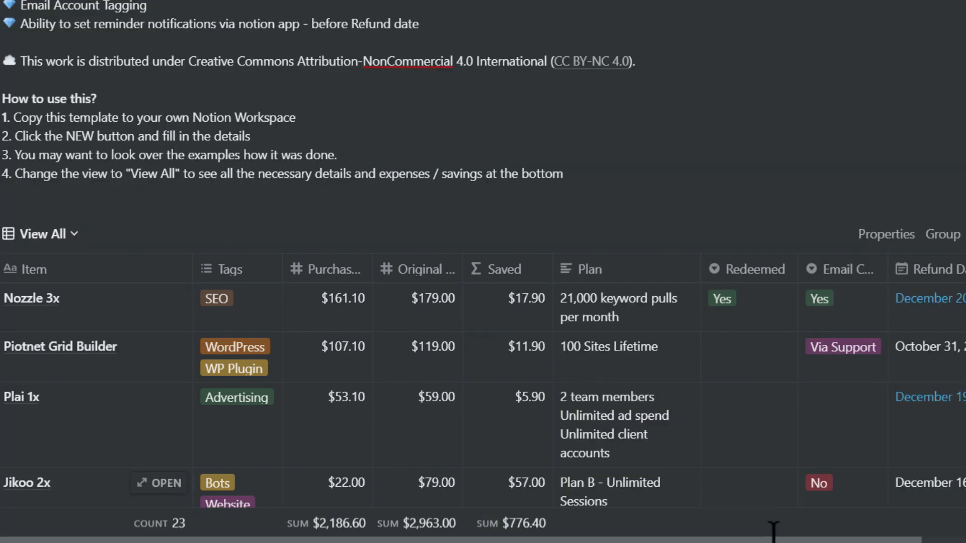
scroll("right", 3)
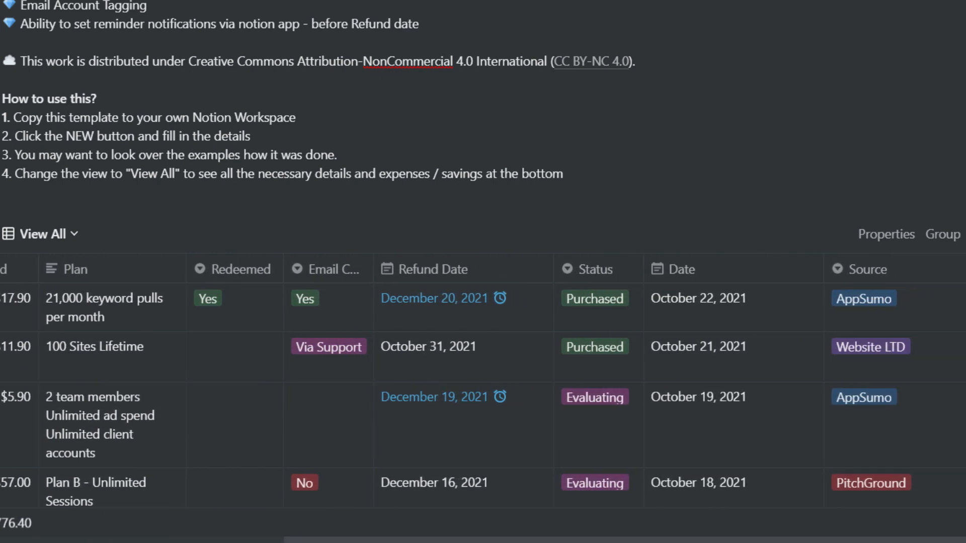
mouse_move(880, 350)
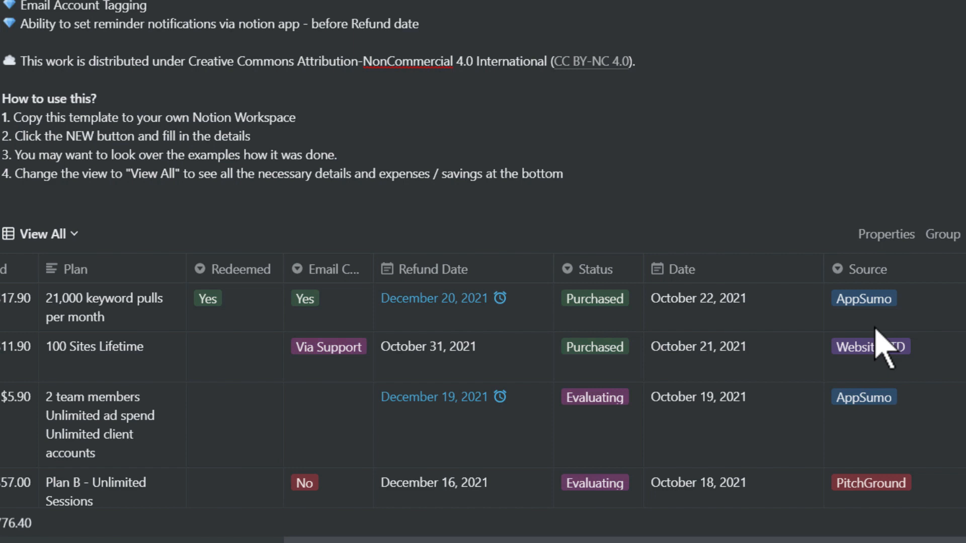
mouse_move(584, 504)
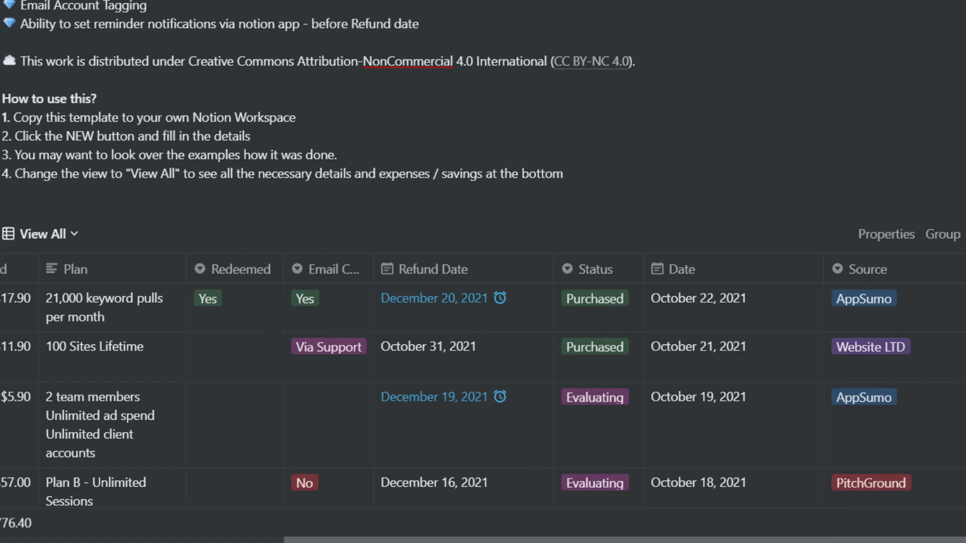
scroll("left", 3)
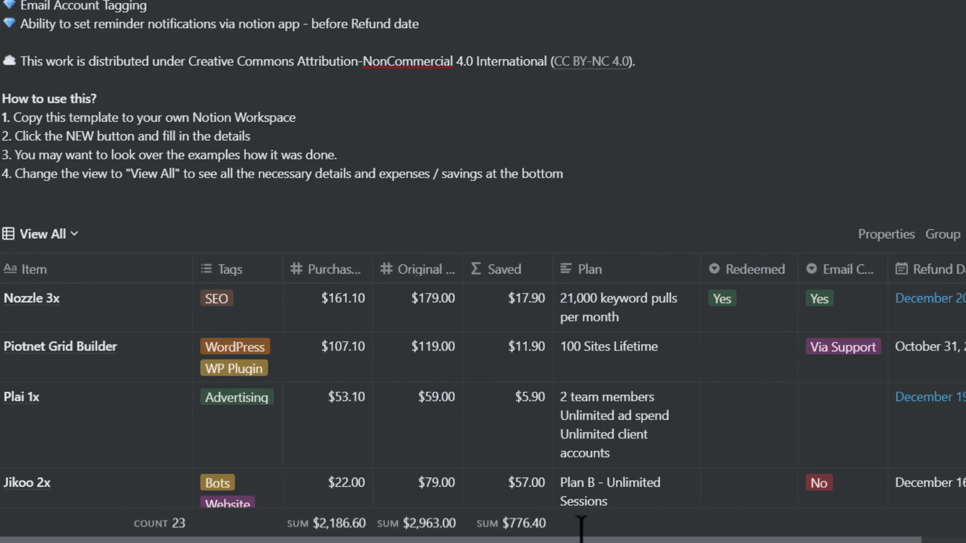
left_click(886, 234)
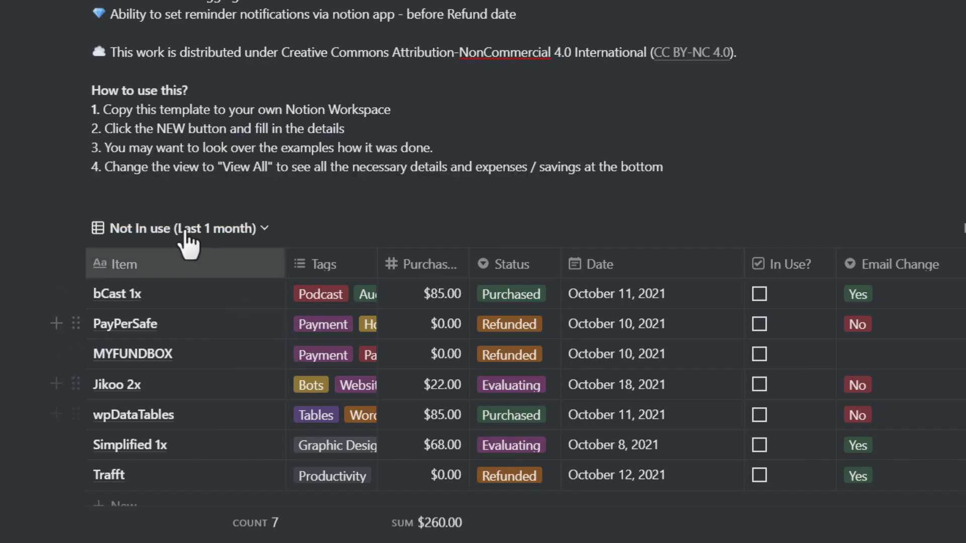
left_click(179, 229)
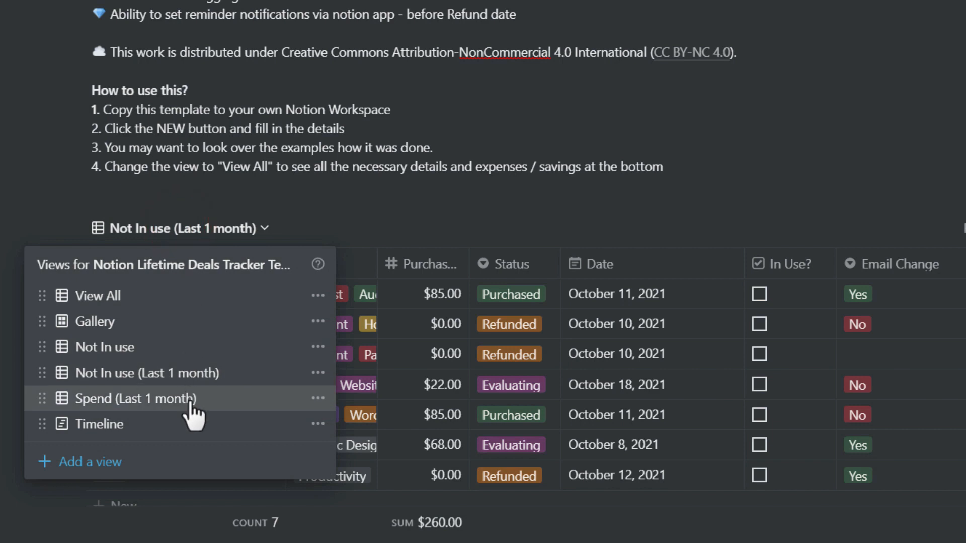
left_click(130, 399)
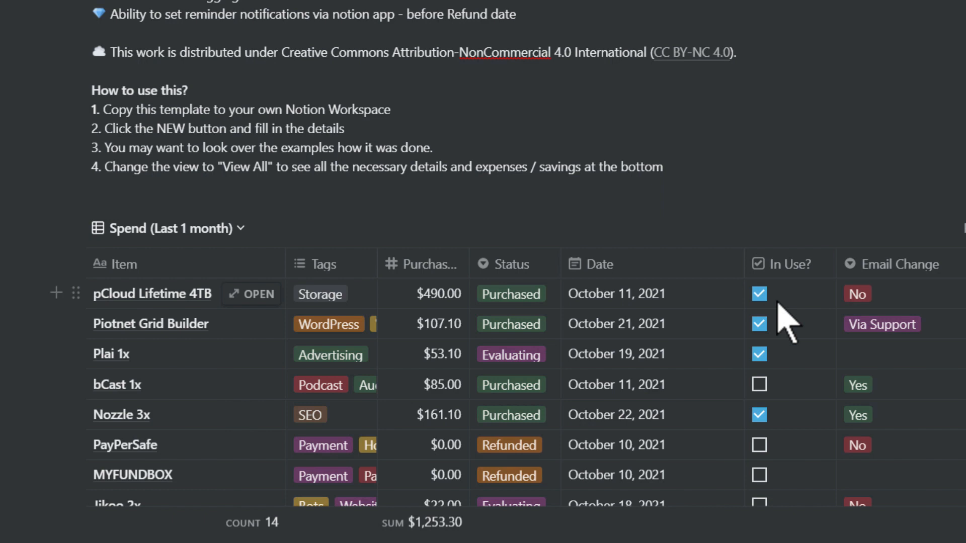
mouse_move(207, 242)
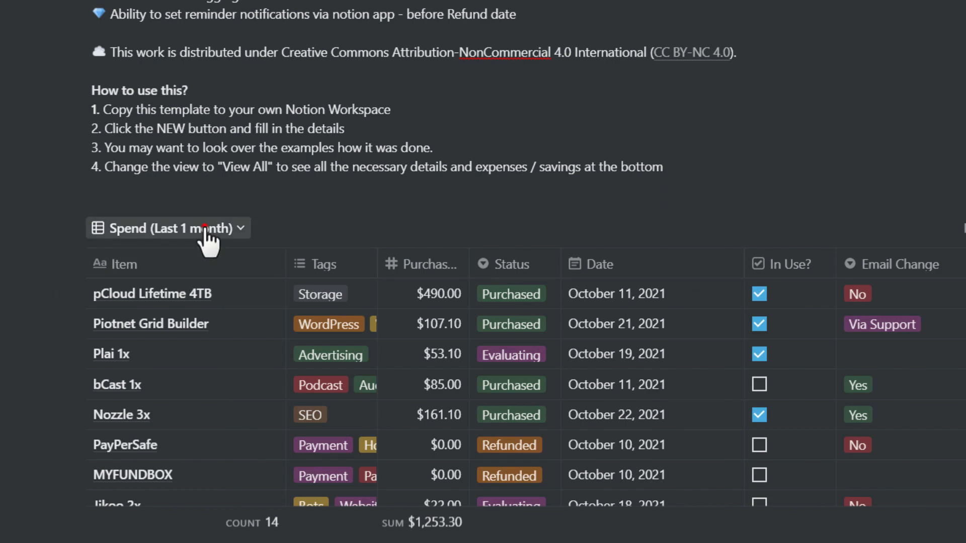
left_click(166, 227)
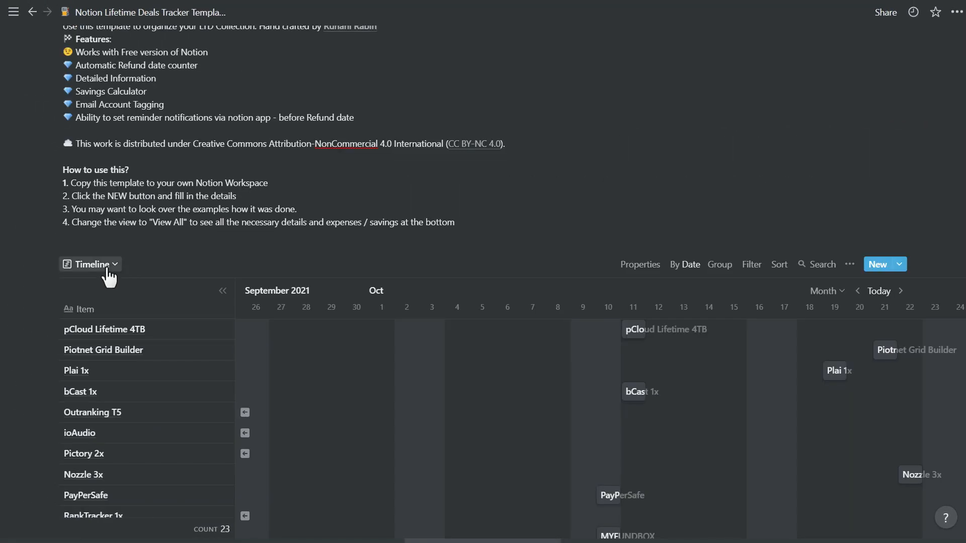
left_click(90, 264)
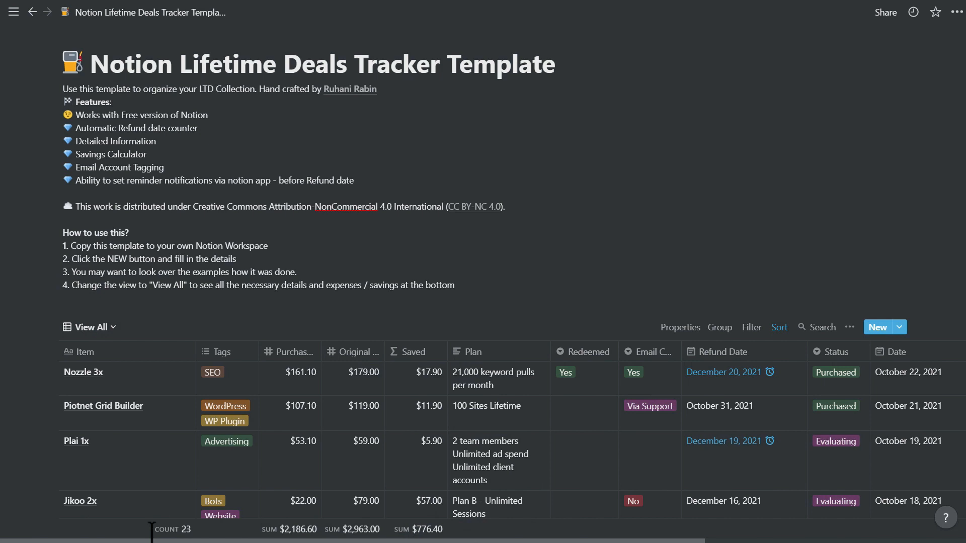
Start a blank Untitled deal entry and dismiss its file/link attachment options without adding anything.
left_click(877, 327)
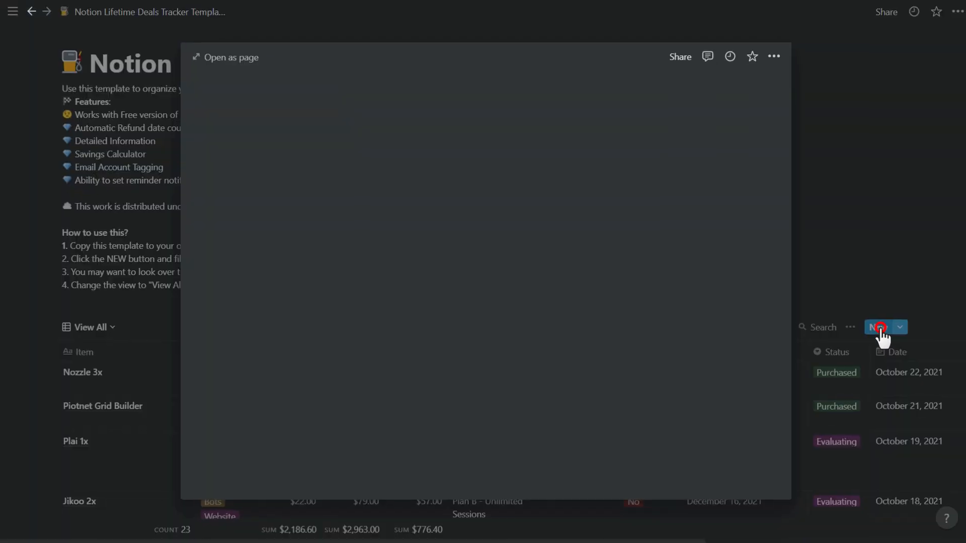
left_click(878, 327)
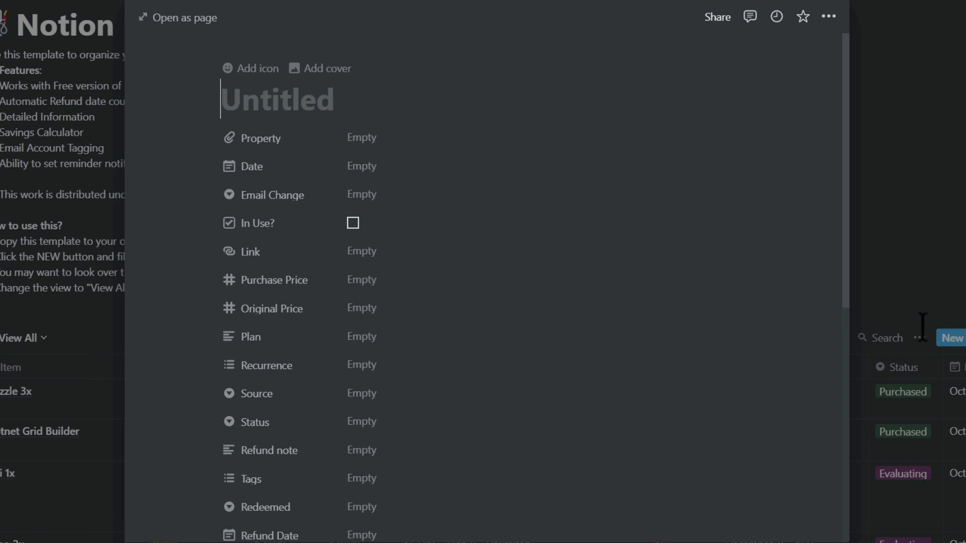
left_click(361, 137)
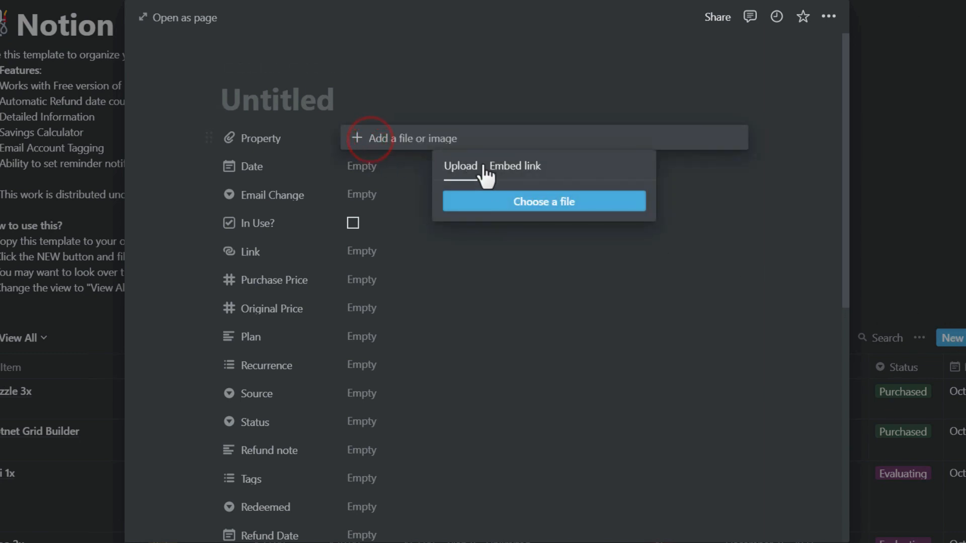
left_click(515, 166)
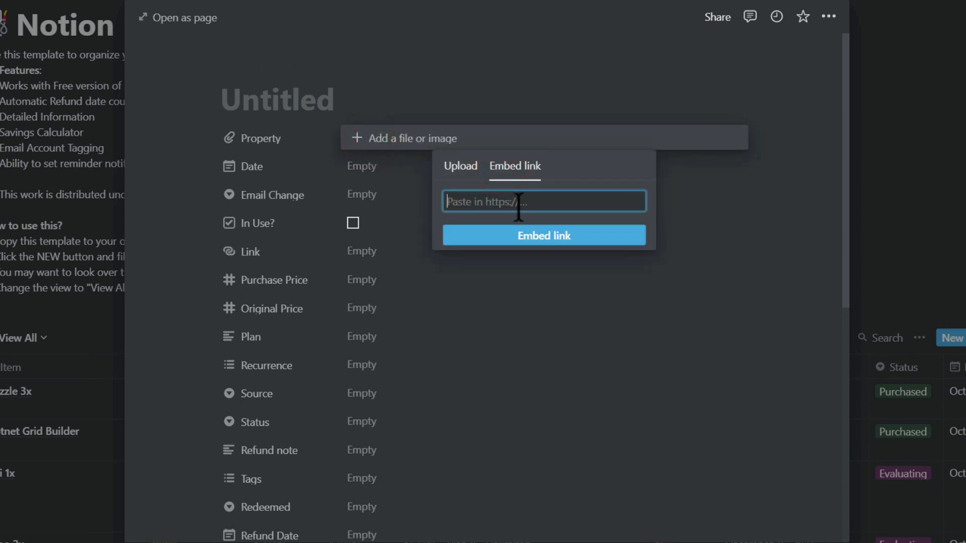
left_click(461, 166)
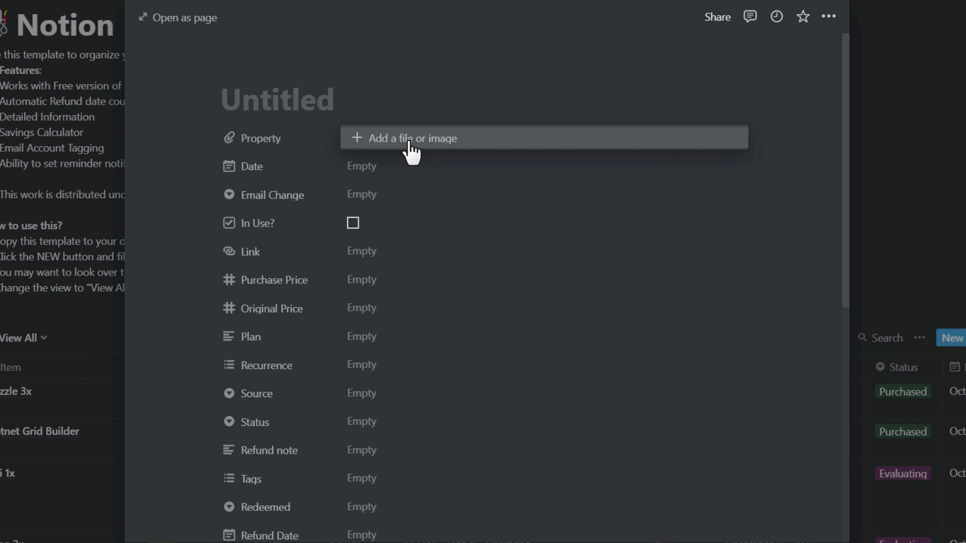
mouse_move(369, 176)
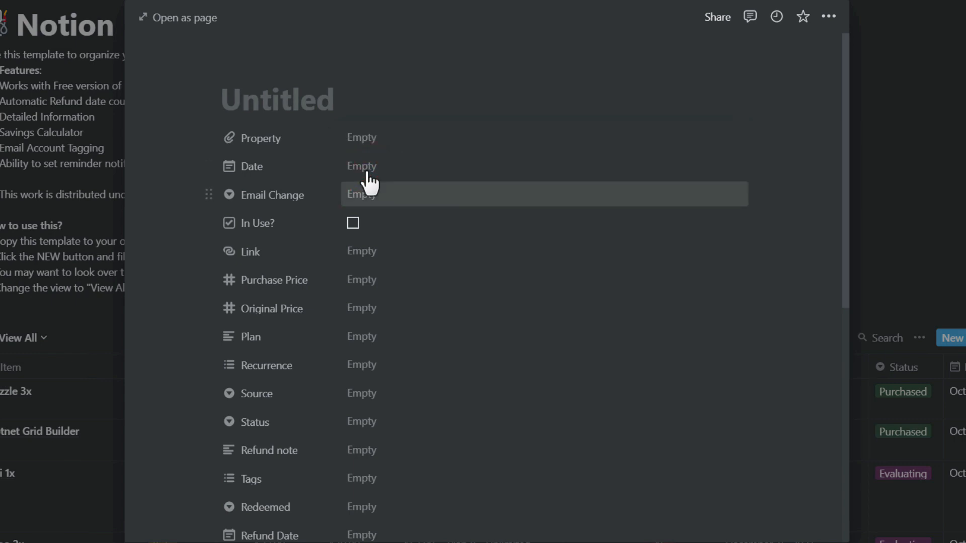
mouse_move(400, 204)
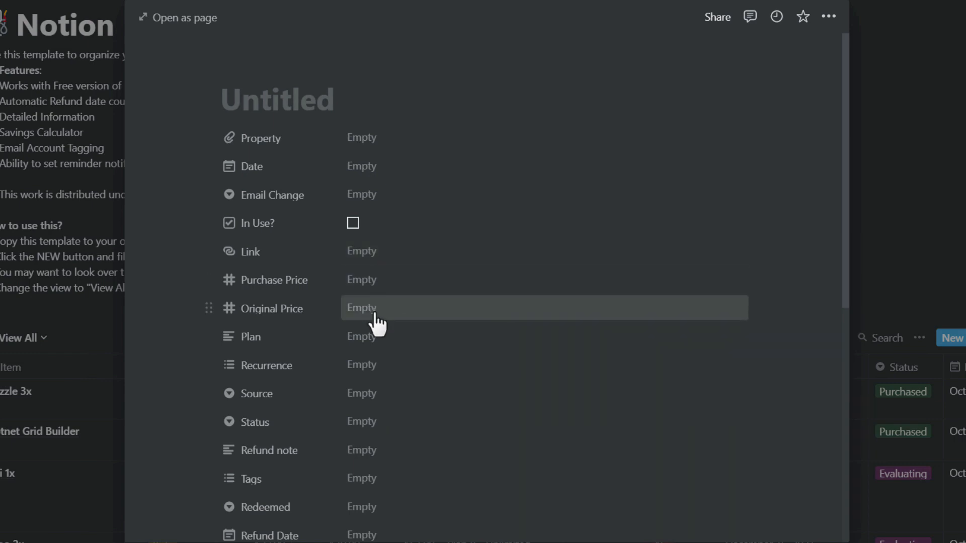
mouse_move(376, 330)
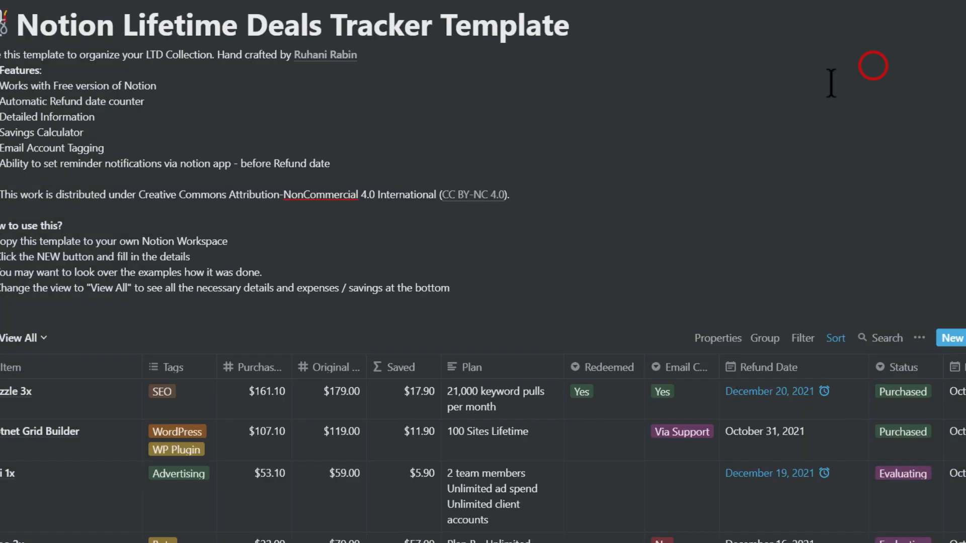
Review the Nozzle 3x deal's properties, its Status choices (Purchased) and Tag choices (SEO).
left_click(15, 392)
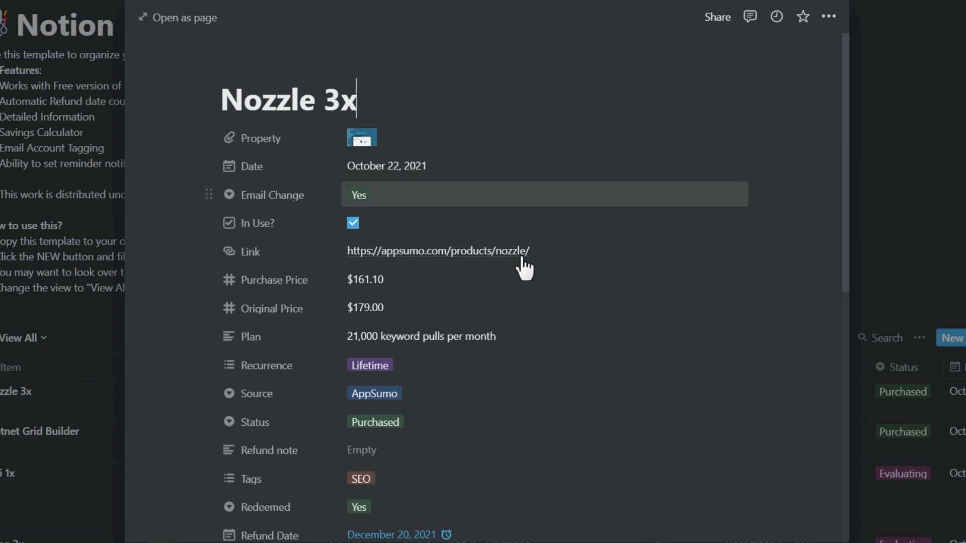
scroll("down", 3)
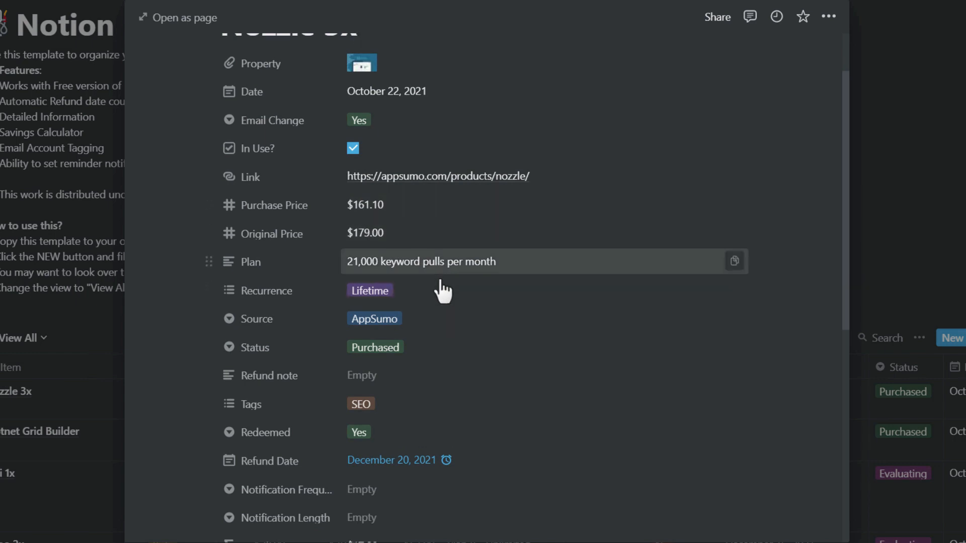
mouse_move(443, 305)
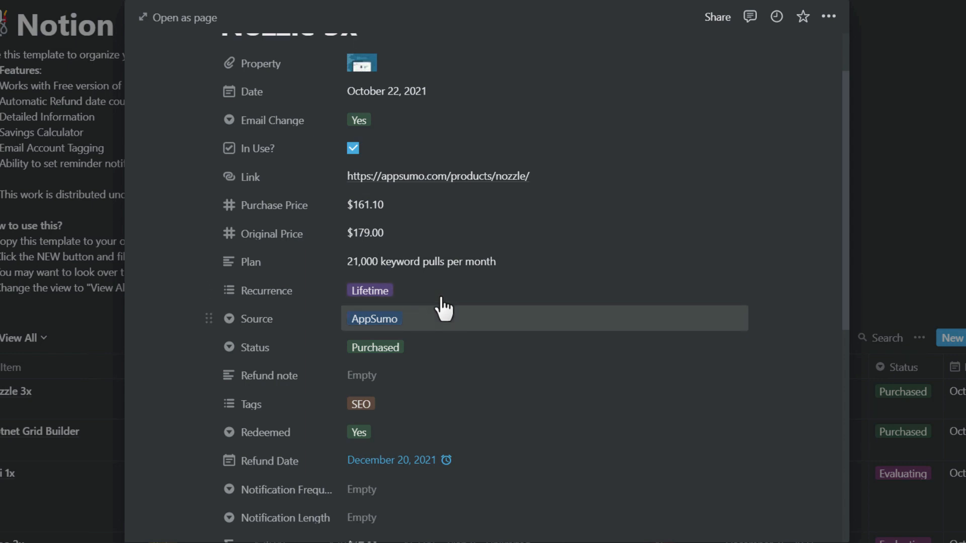
left_click(375, 347)
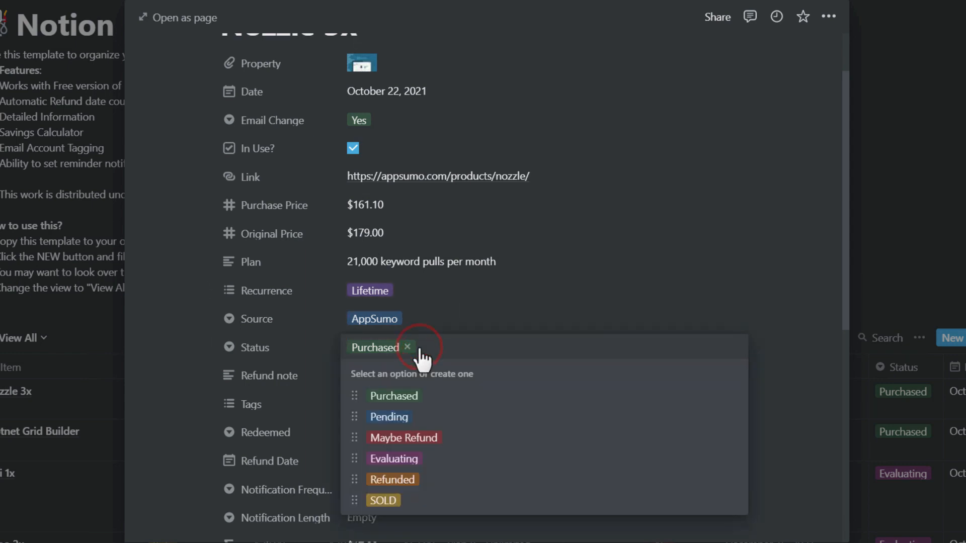
mouse_move(475, 453)
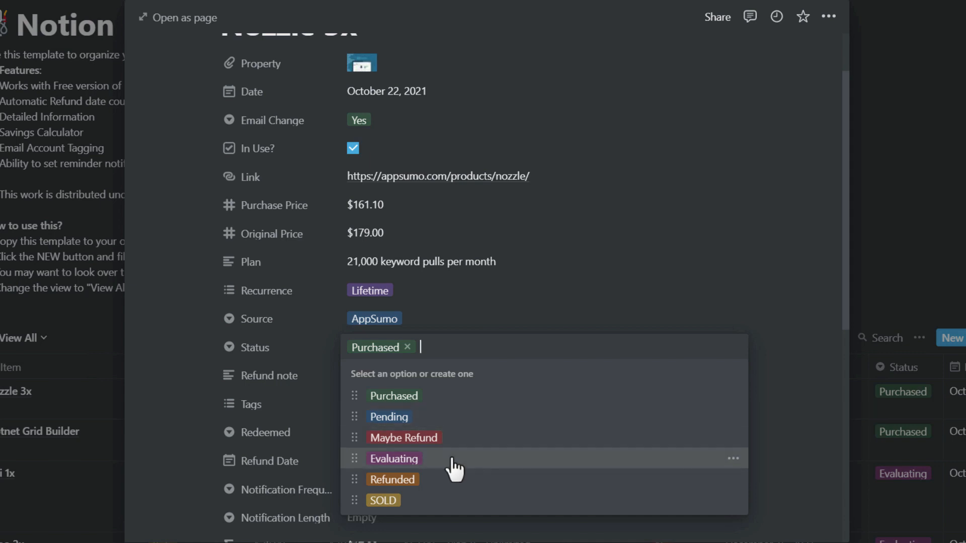
mouse_move(415, 506)
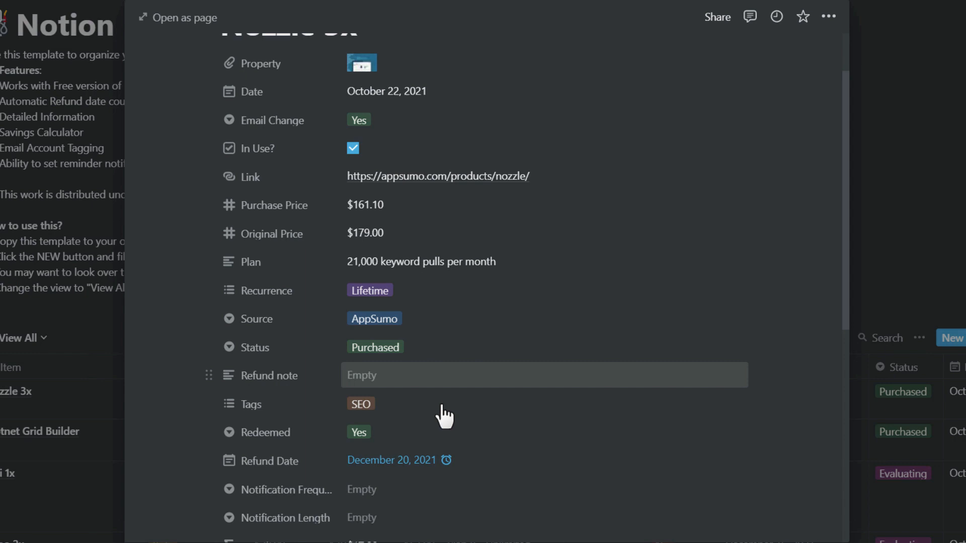
left_click(361, 403)
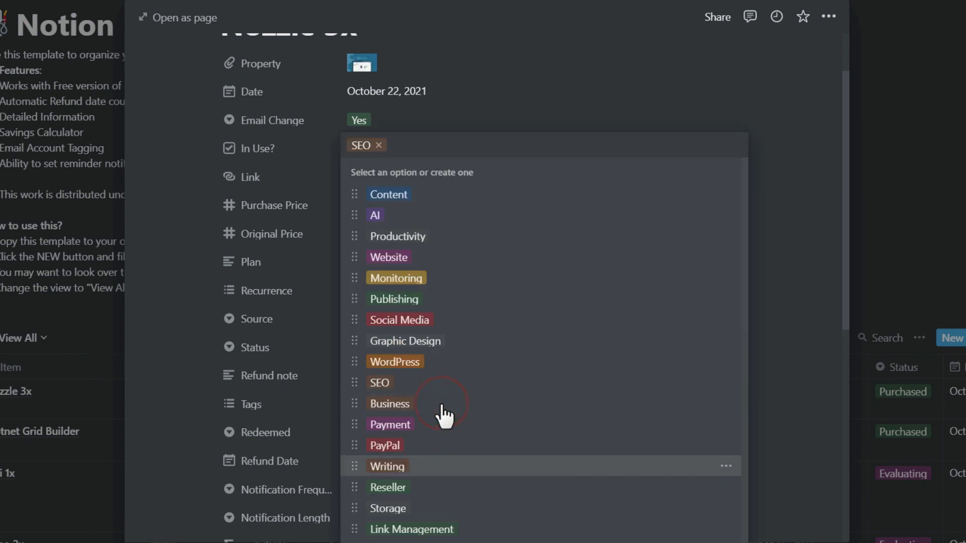
mouse_move(805, 408)
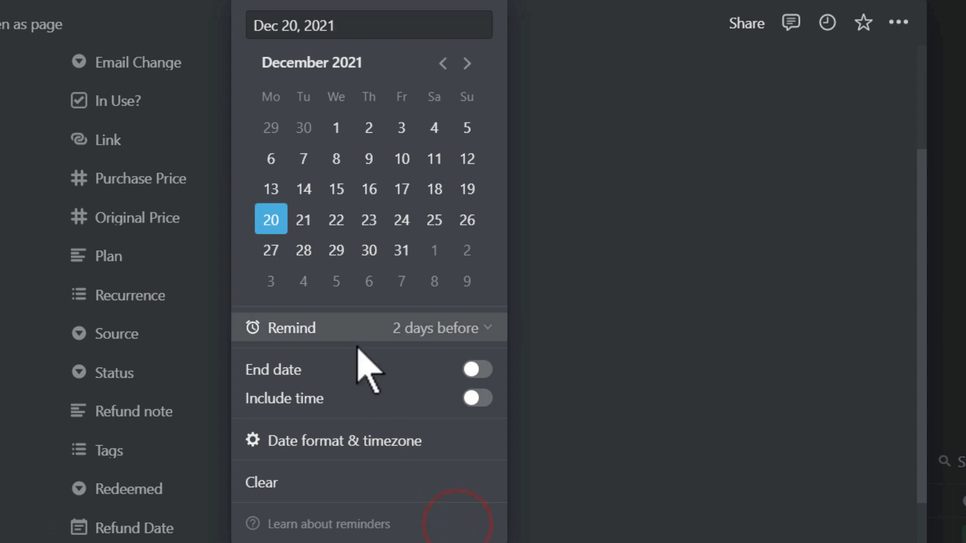
Set the Nozzle 3x Refund Date reminder to 2 days before at 9:00 AM.
left_click(469, 328)
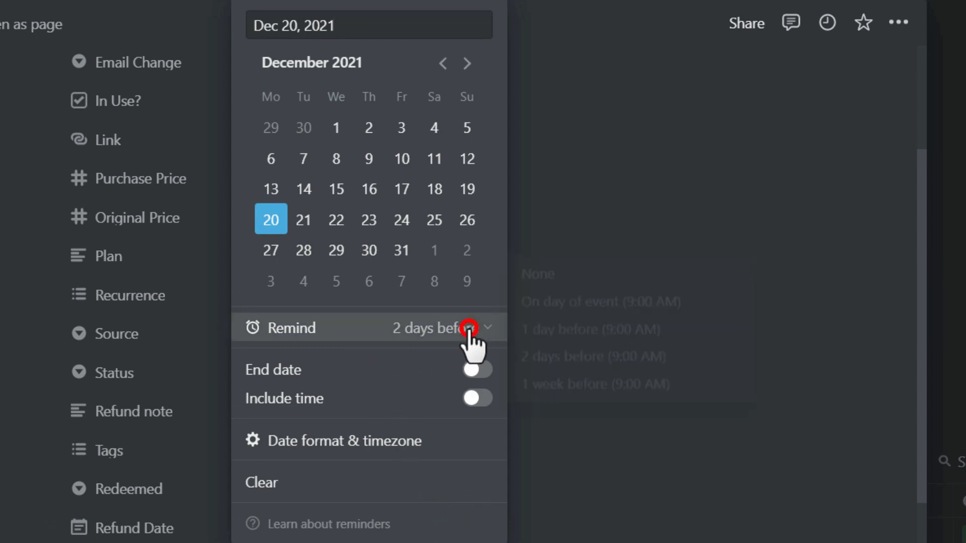
left_click(469, 328)
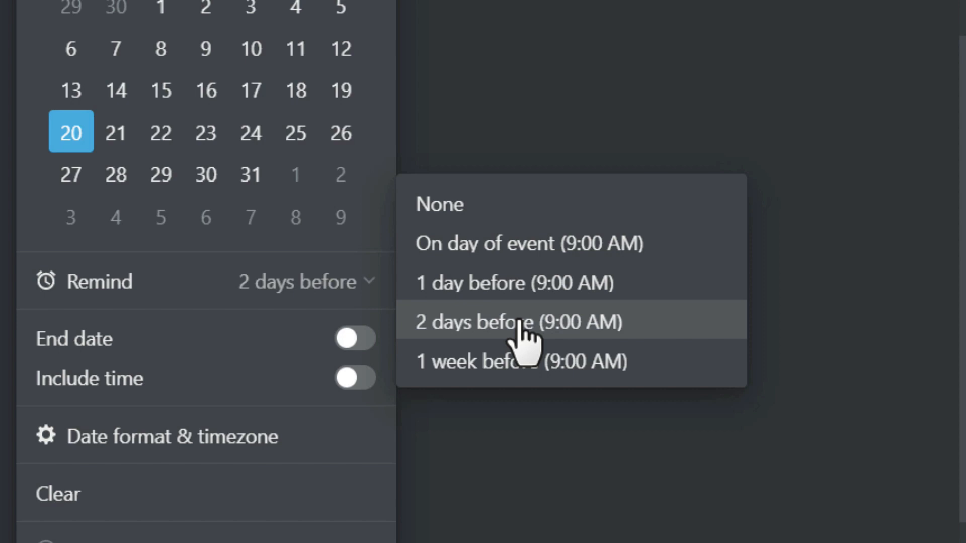
mouse_move(521, 361)
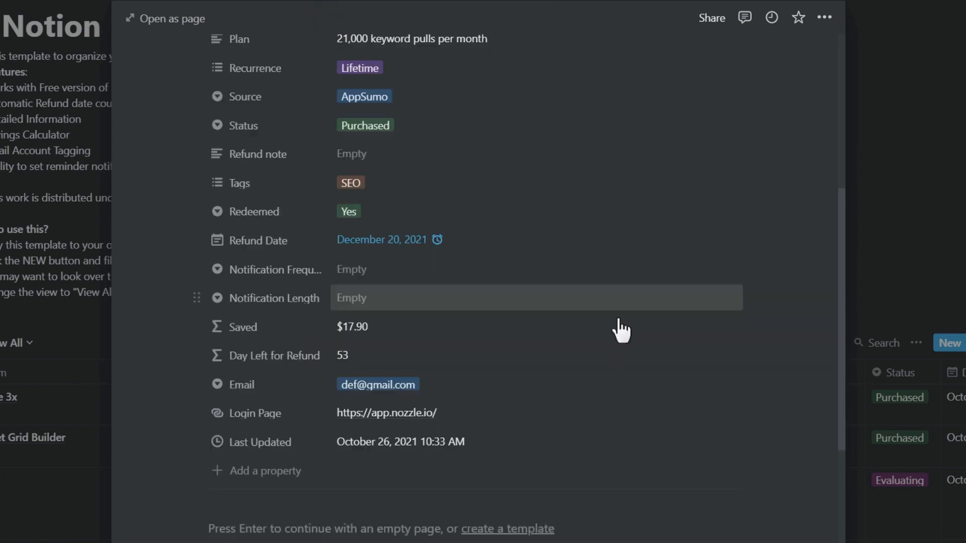
mouse_move(406, 338)
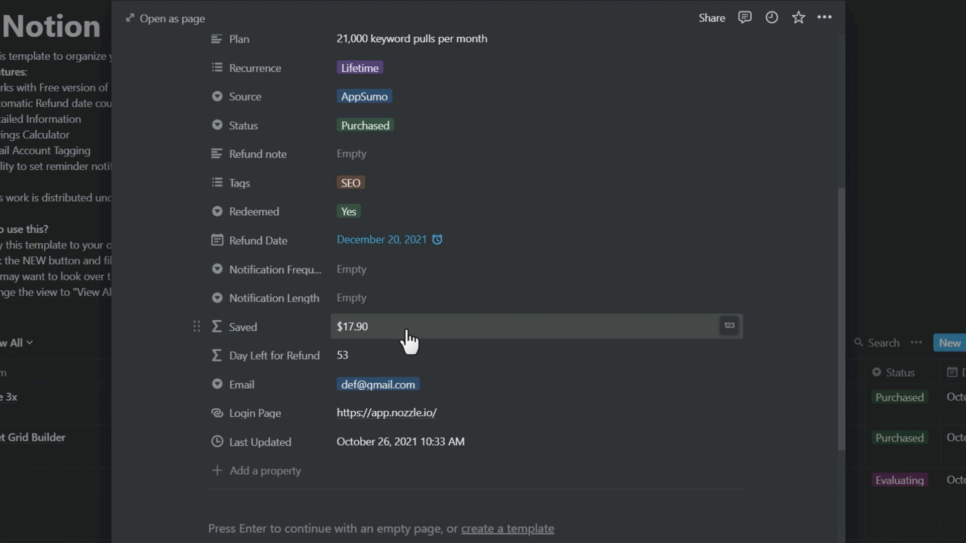
mouse_move(360, 362)
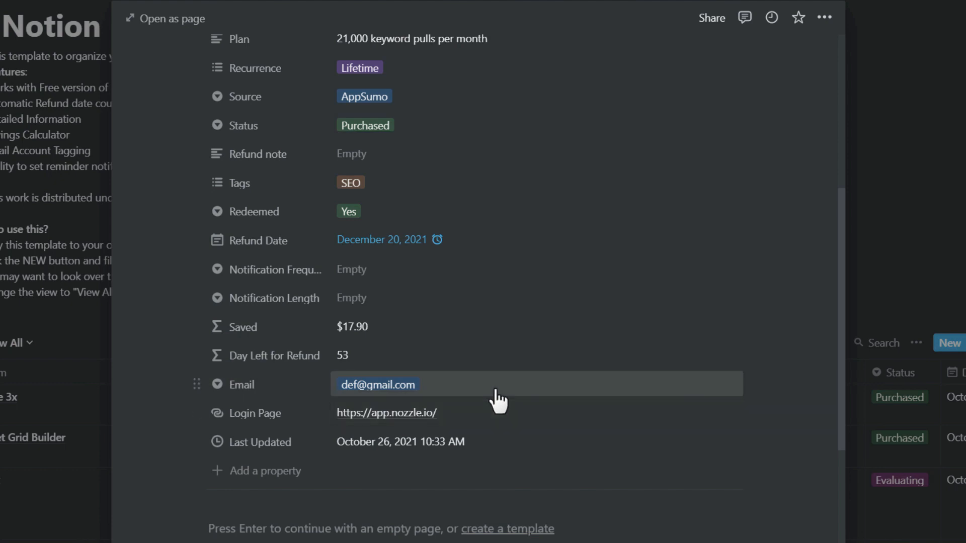
mouse_move(499, 402)
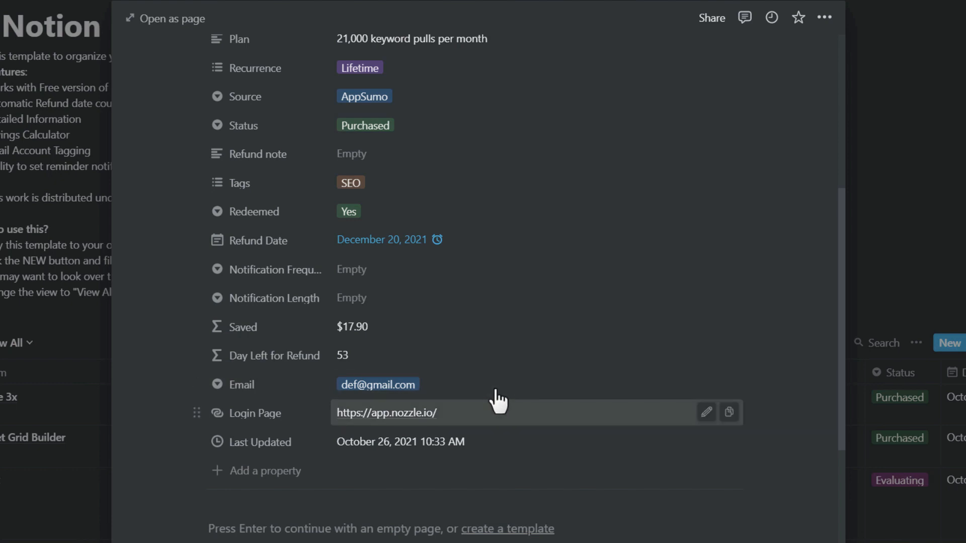
mouse_move(519, 427)
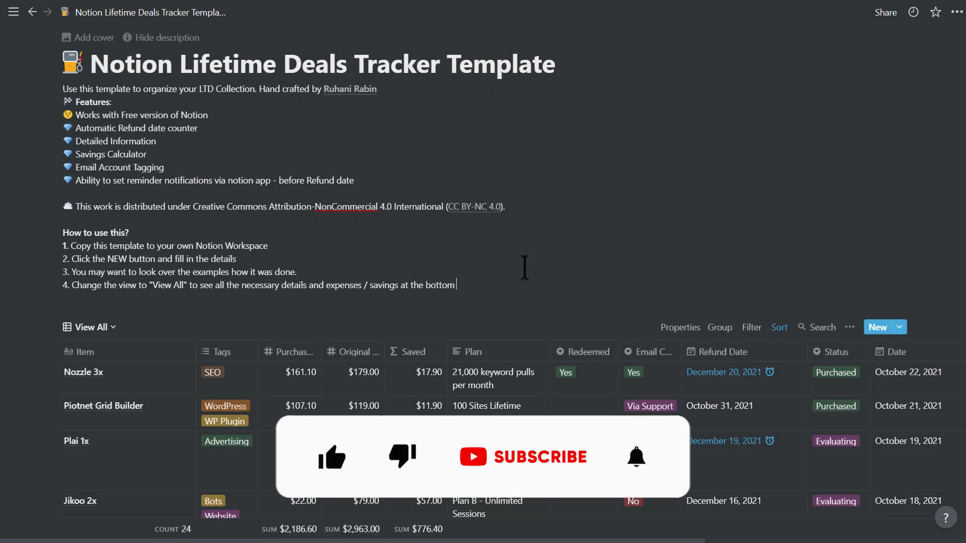
scroll("down", 3)
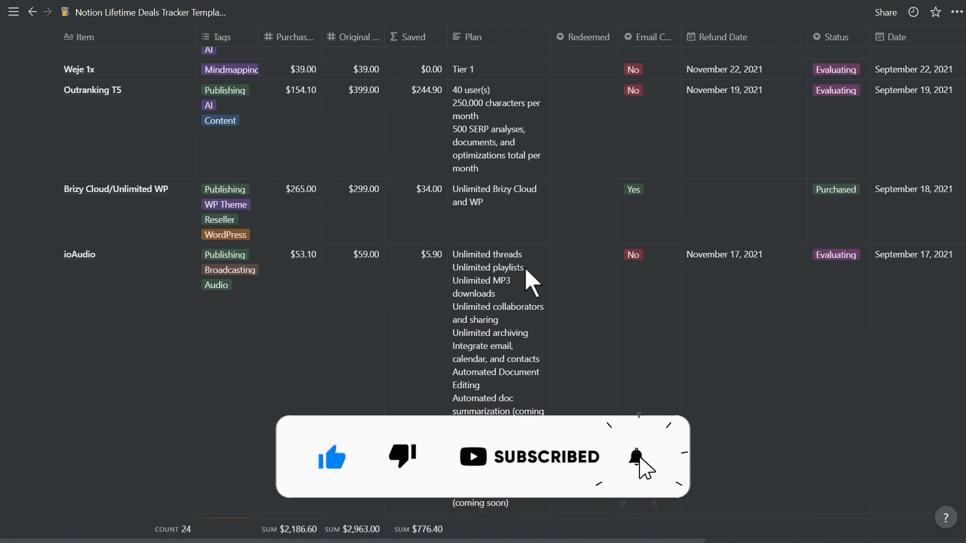
scroll("down", 3)
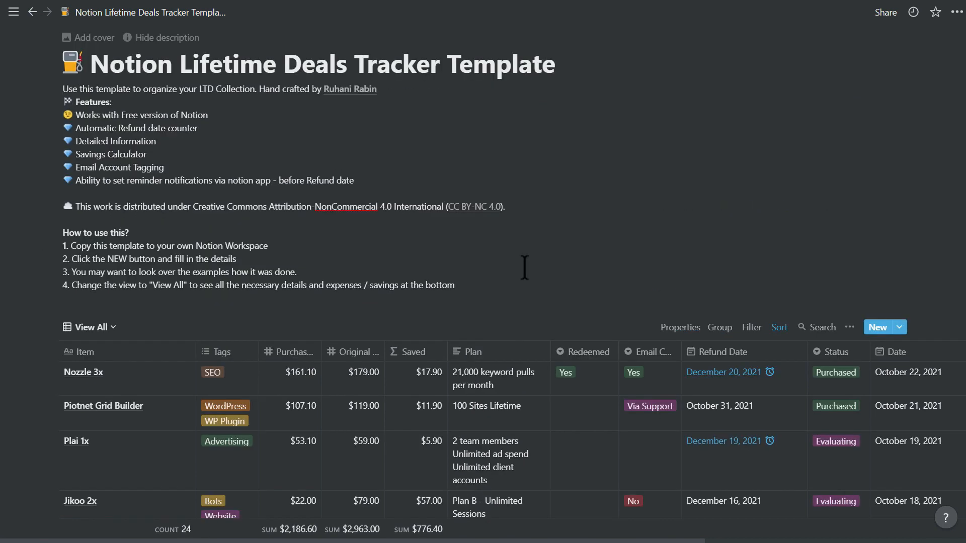
left_click(456, 285)
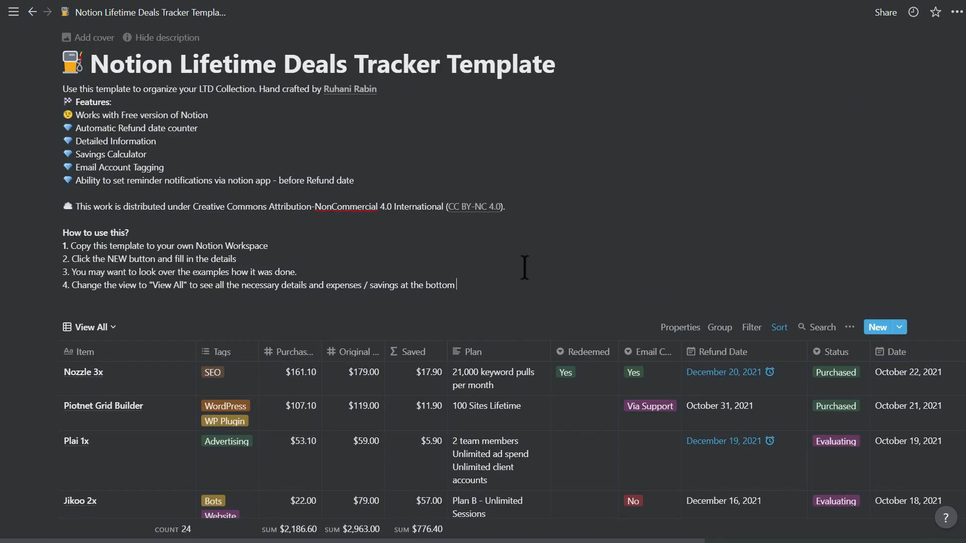